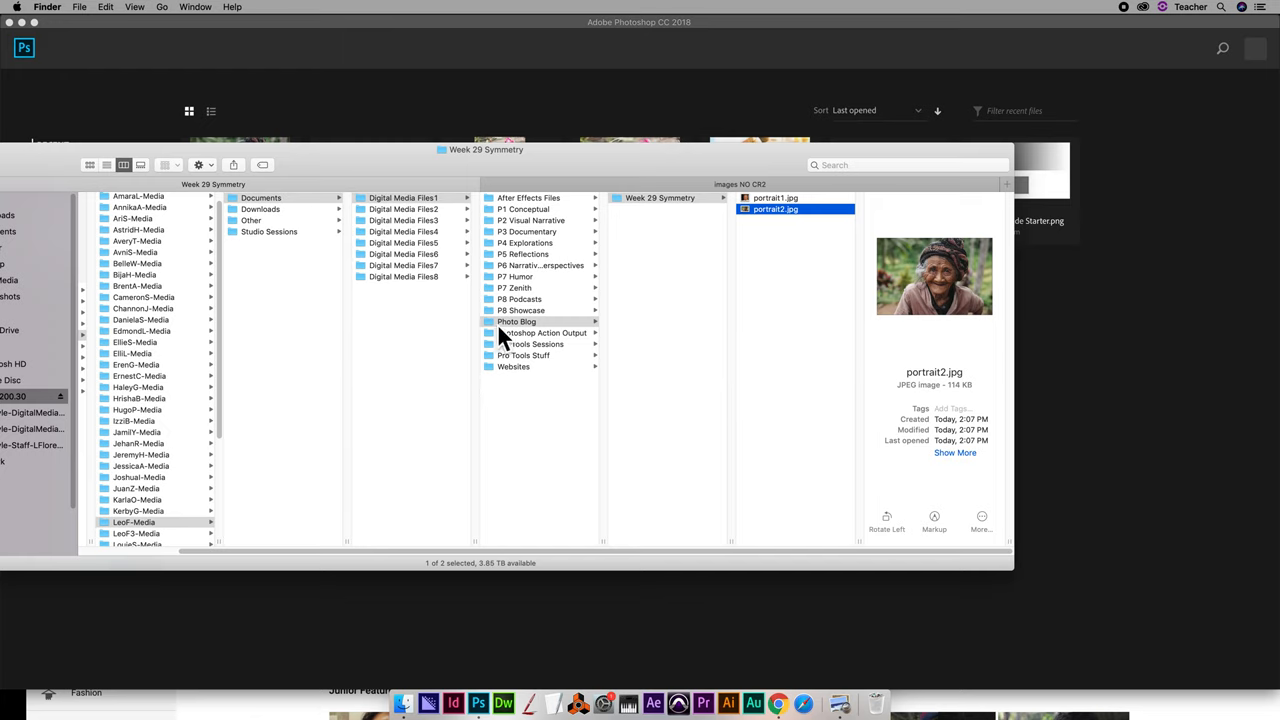
mouse_move(668, 216)
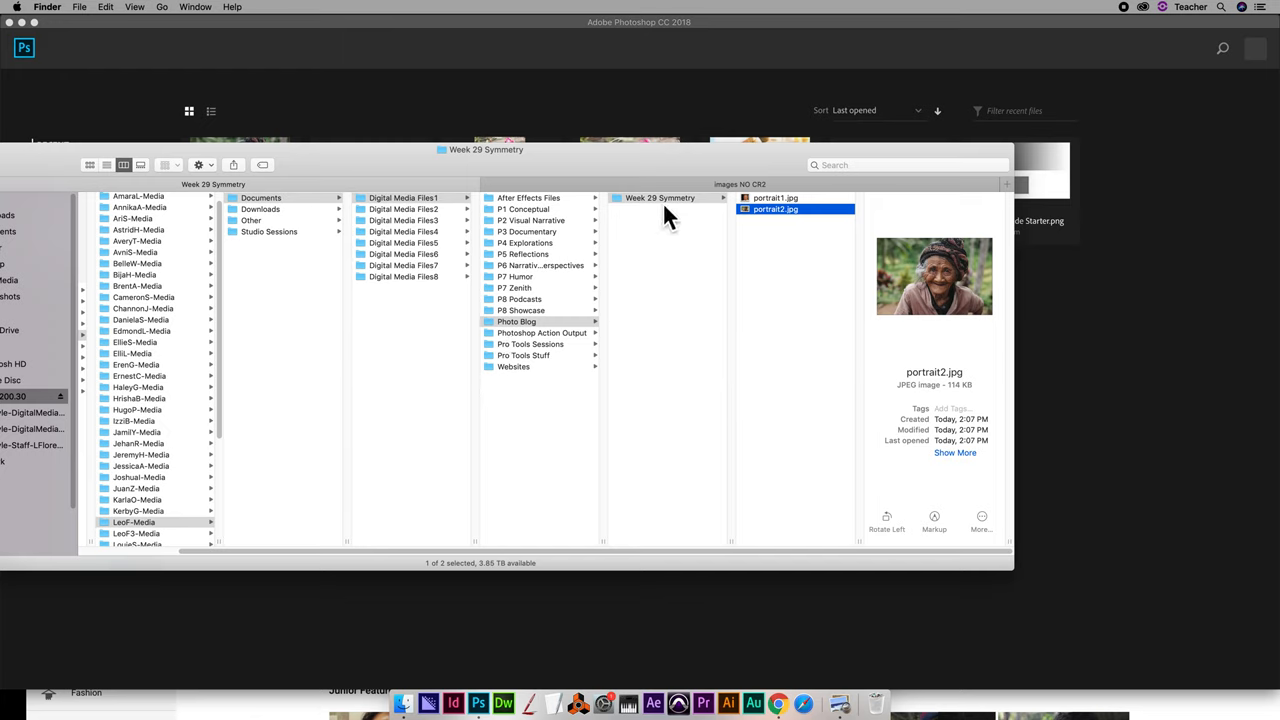
mouse_move(764, 240)
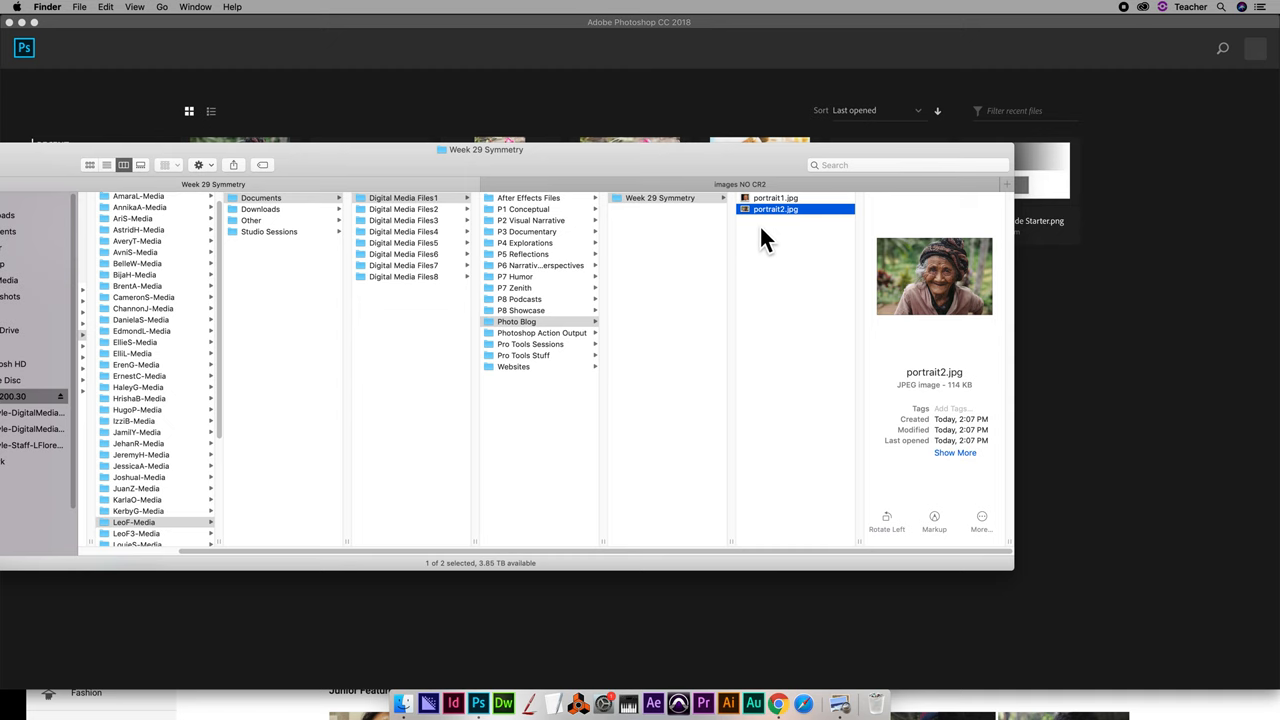
Step: Preview portrait2.jpg from the Week 29 Symmetry folder and open it in Photoshop CC 2018
key("space")
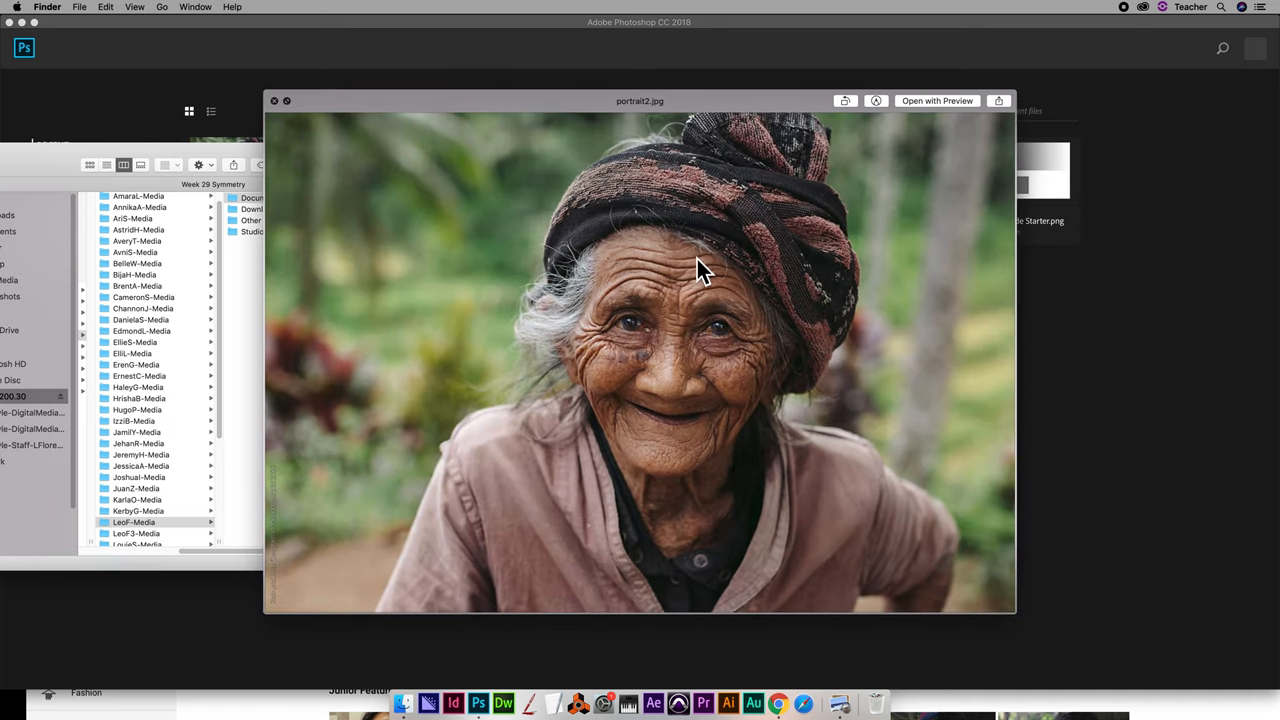
mouse_move(664, 390)
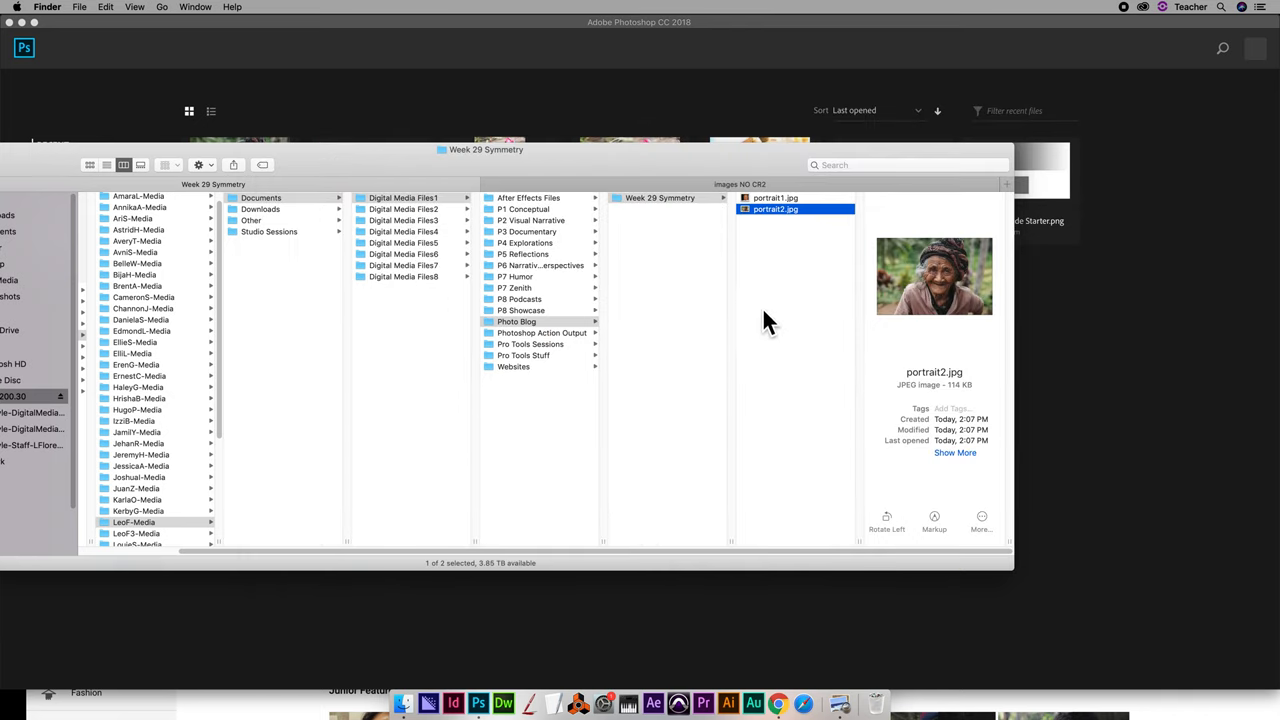
right_click(776, 208)
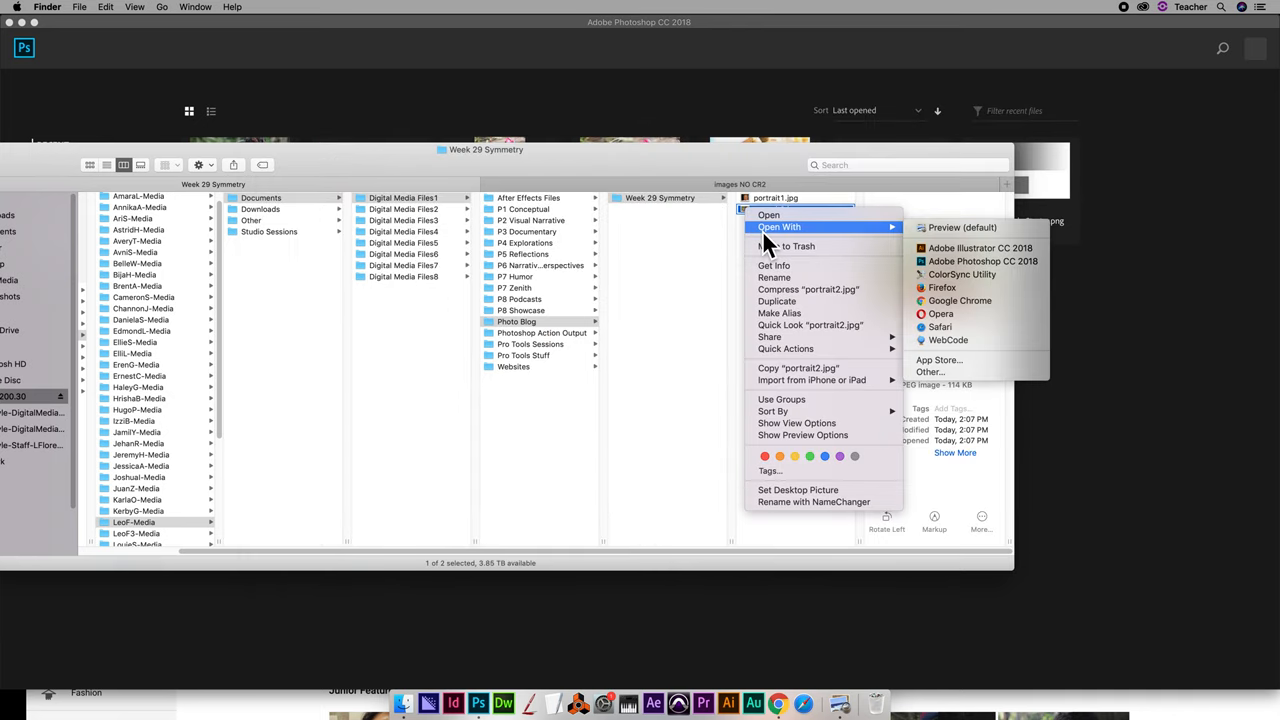
mouse_move(964, 278)
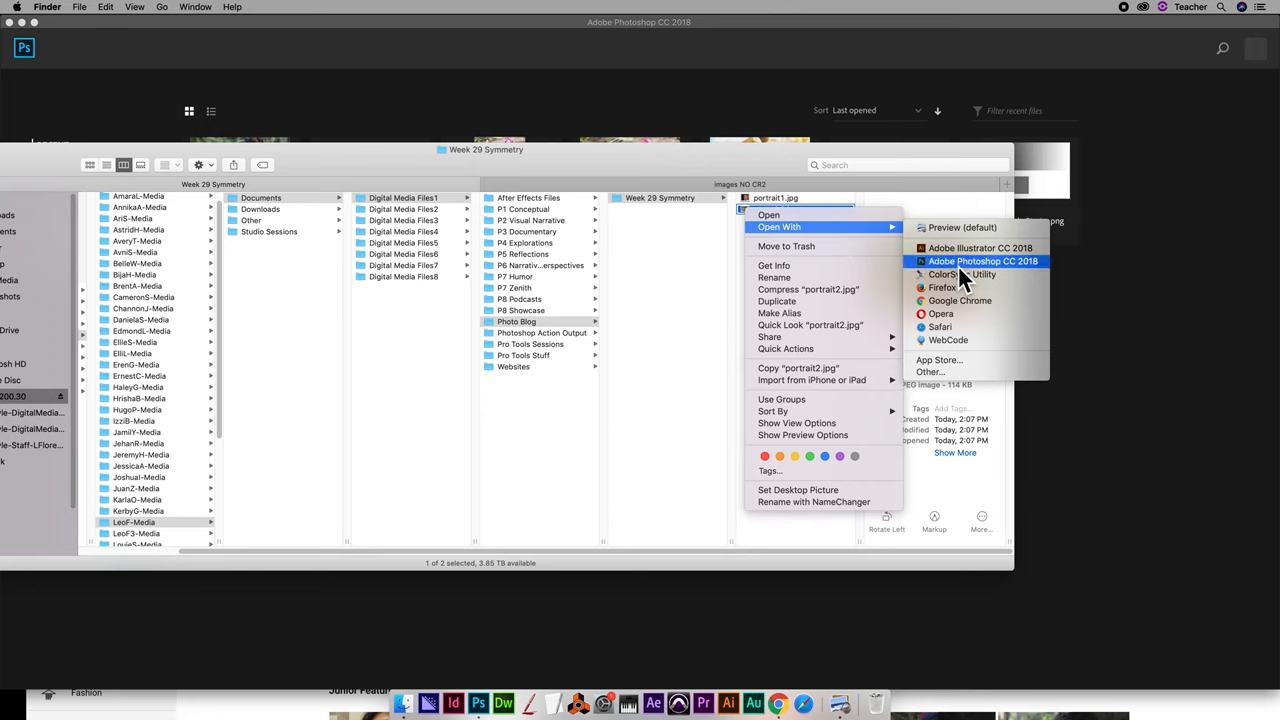
left_click(984, 260)
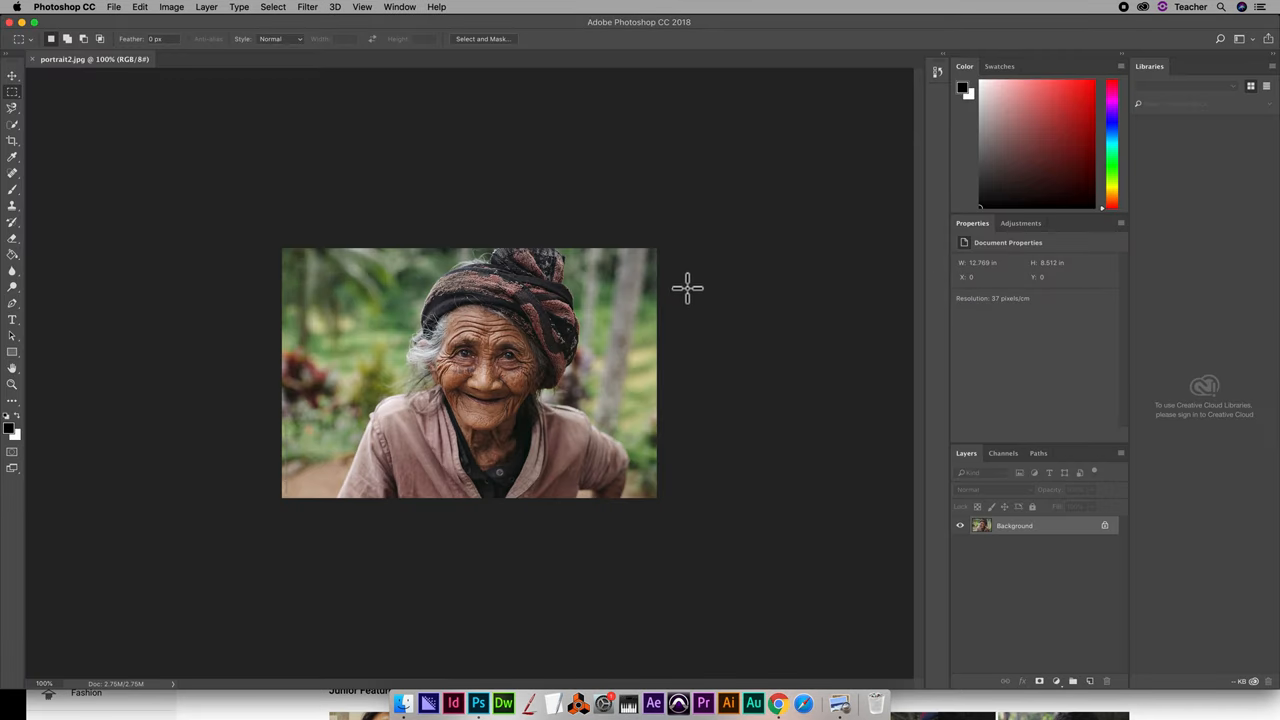
mouse_move(1048, 548)
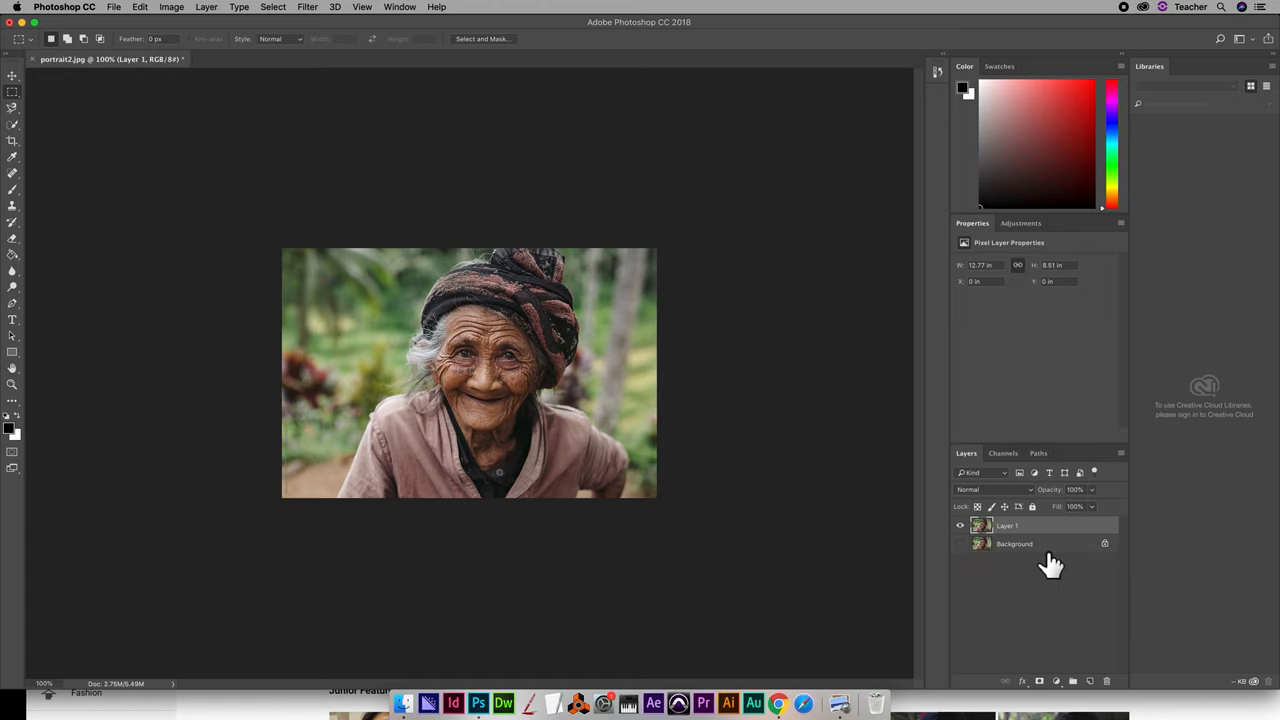
mouse_move(840, 528)
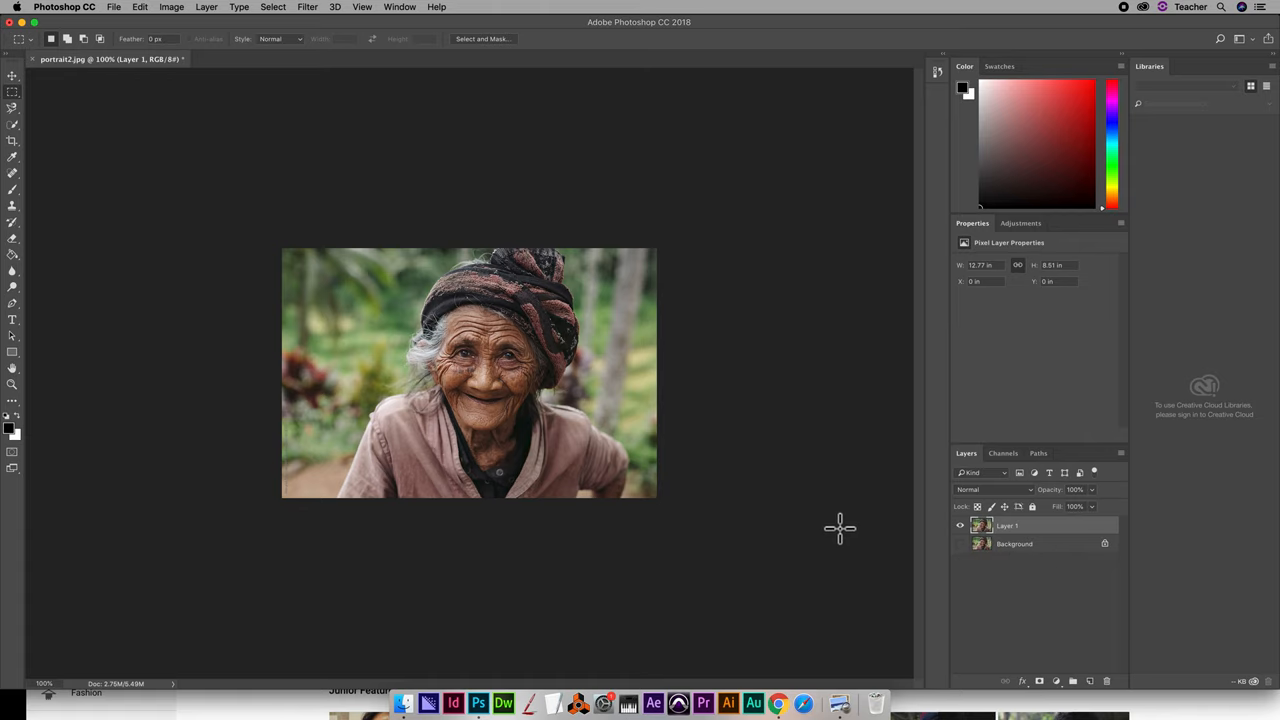
Step: Duplicate the Background layer as Layer 1 and zoom in on the portrait
left_click(362, 8)
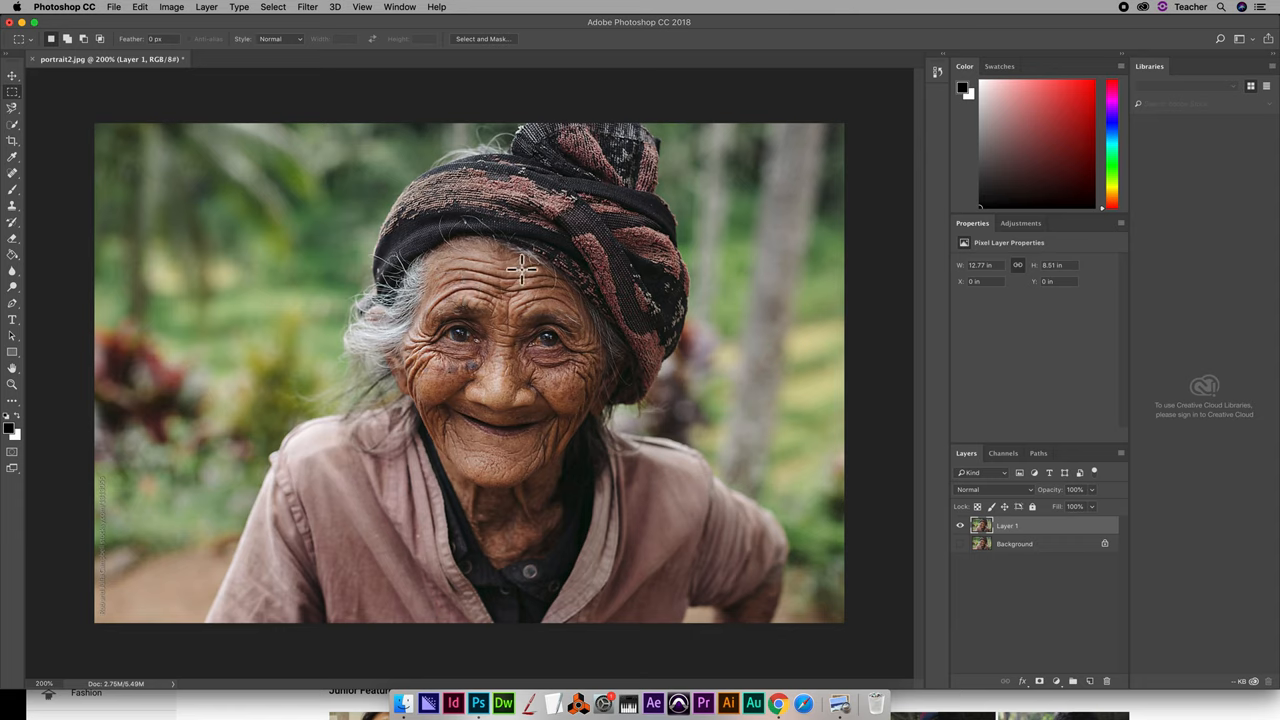
mouse_move(516, 472)
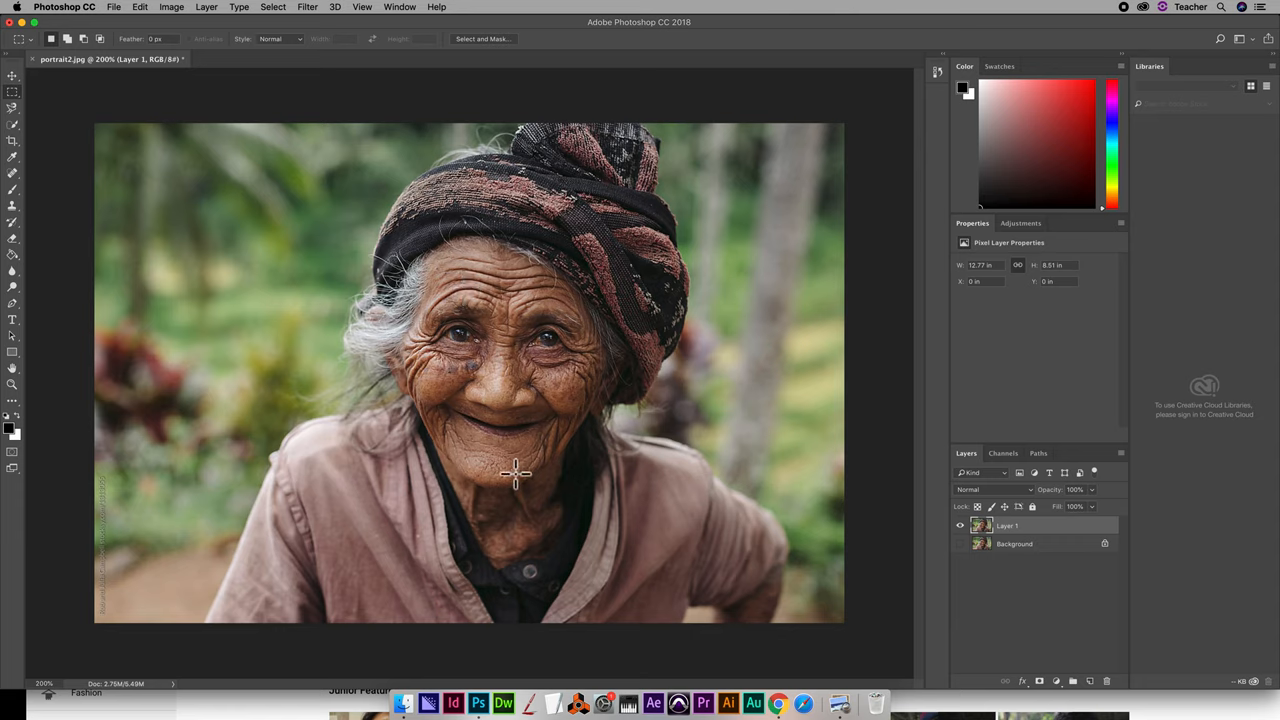
mouse_move(198, 308)
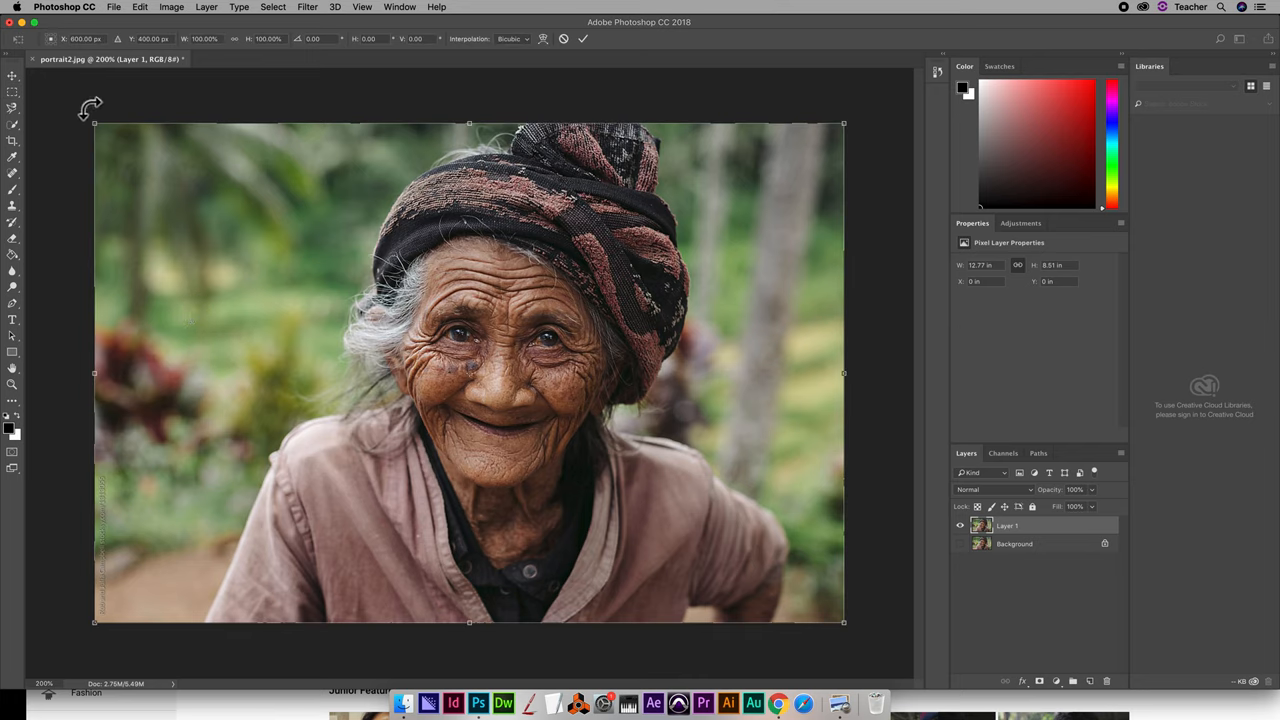
mouse_move(312, 50)
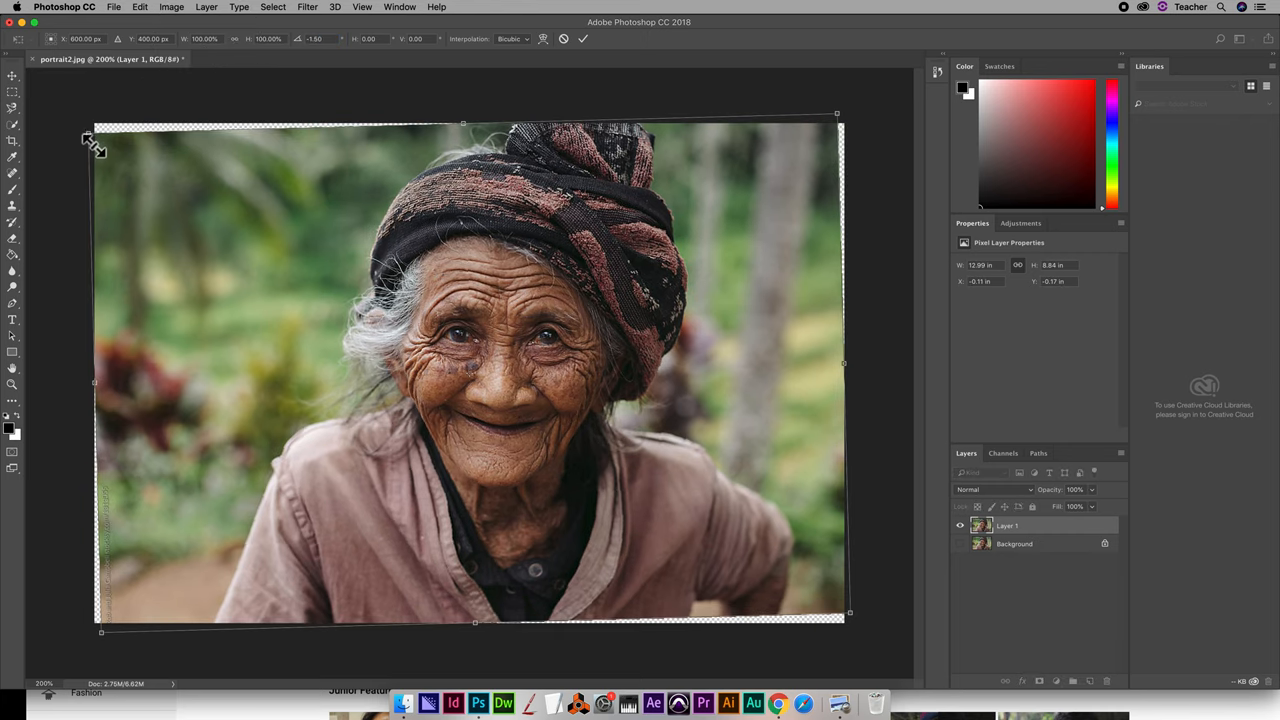
mouse_move(90, 136)
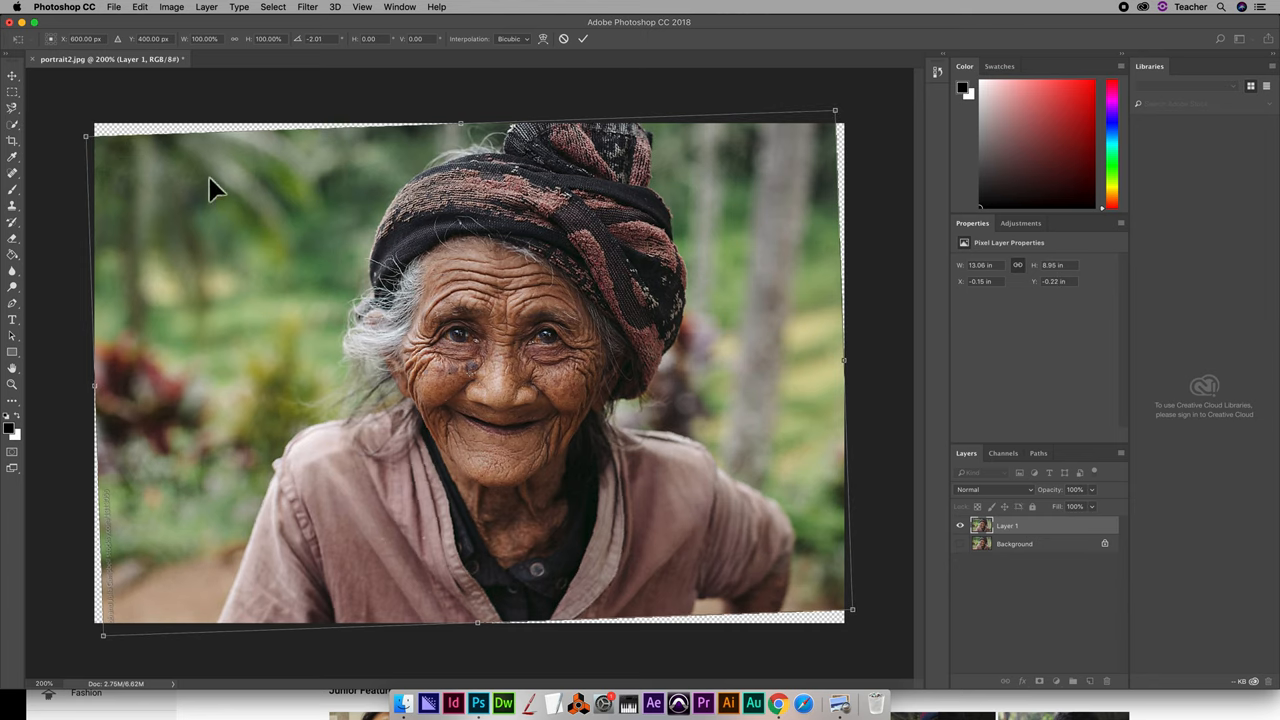
mouse_move(512, 352)
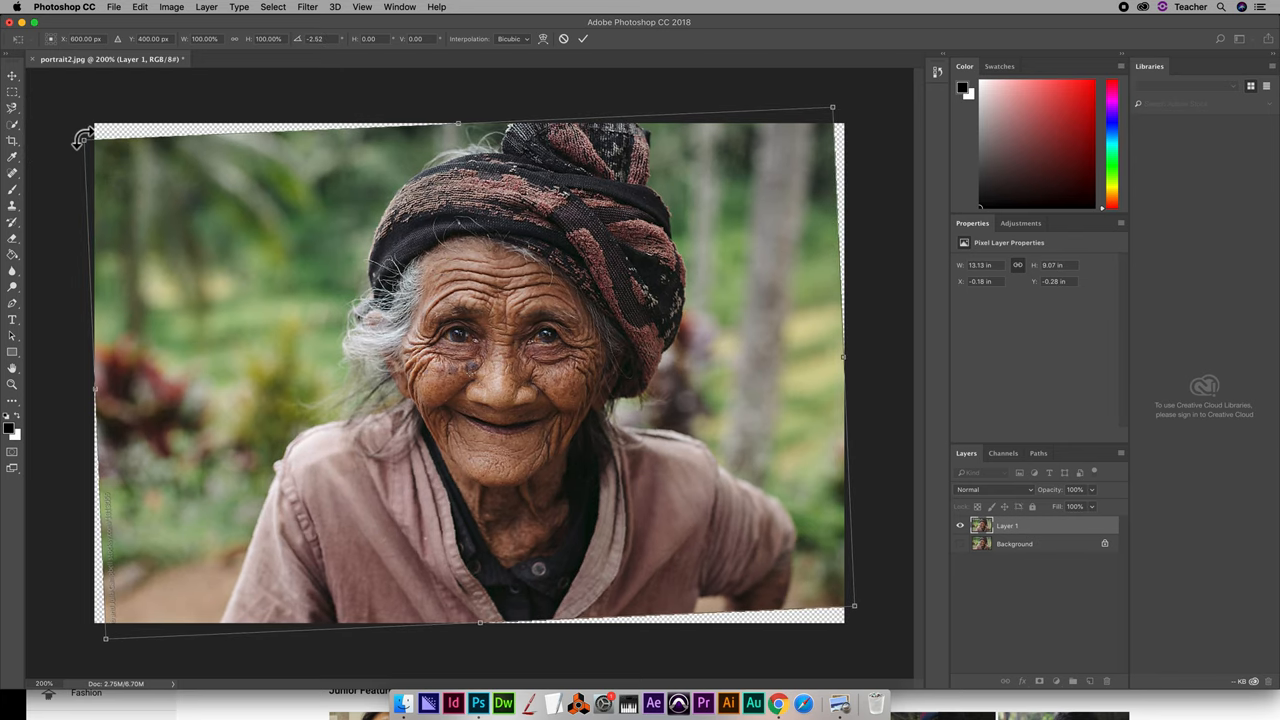
mouse_move(124, 162)
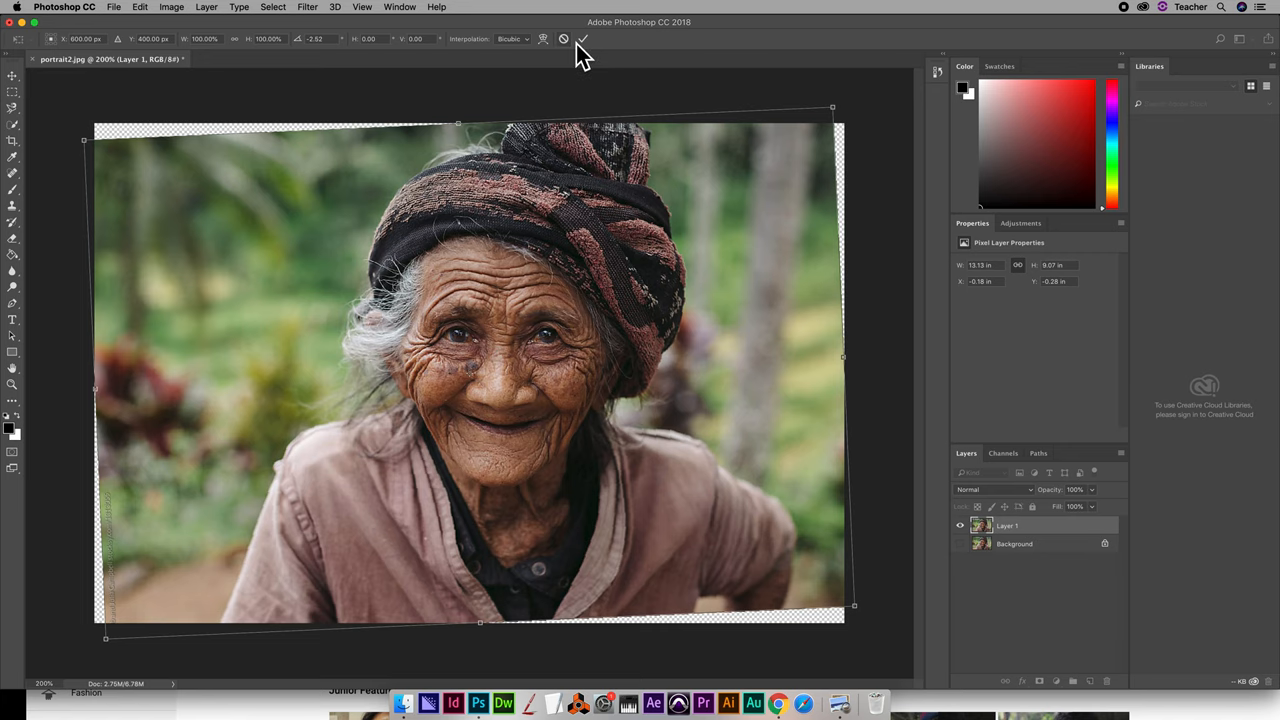
Step: Commit the Free Transform rotation that straightens the woman's face on Layer 1
left_click(584, 40)
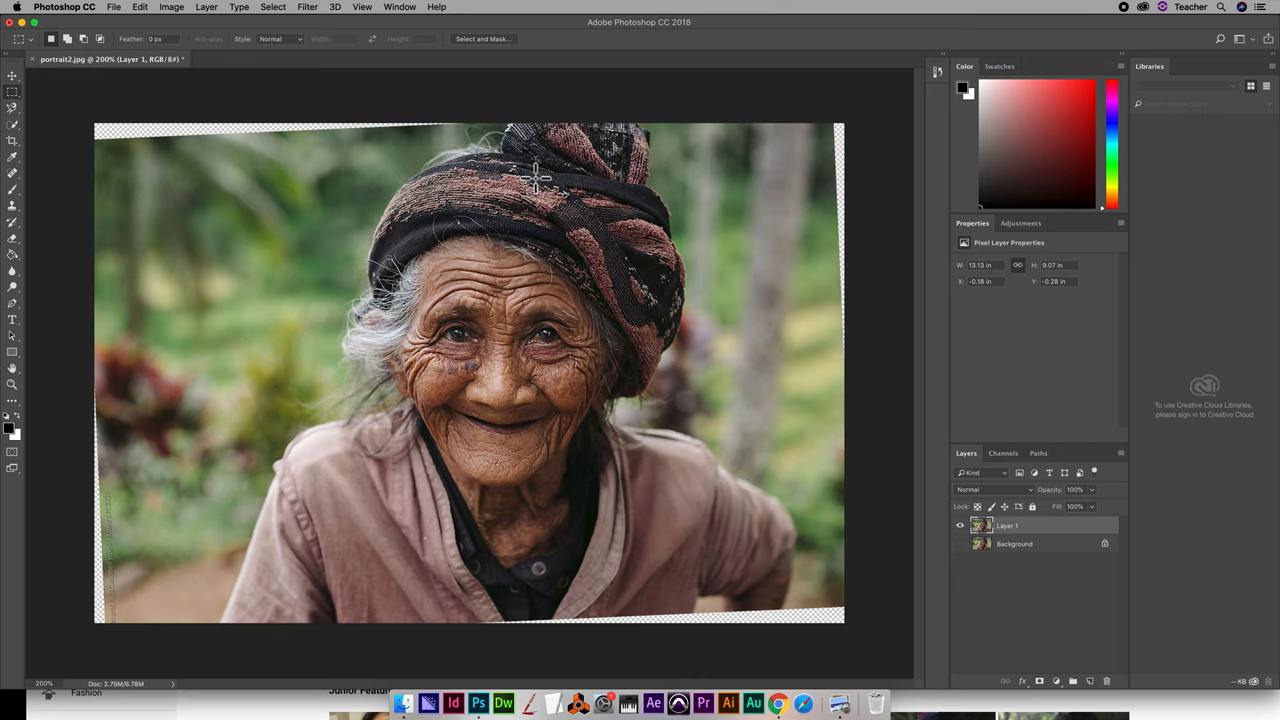
mouse_move(30, 170)
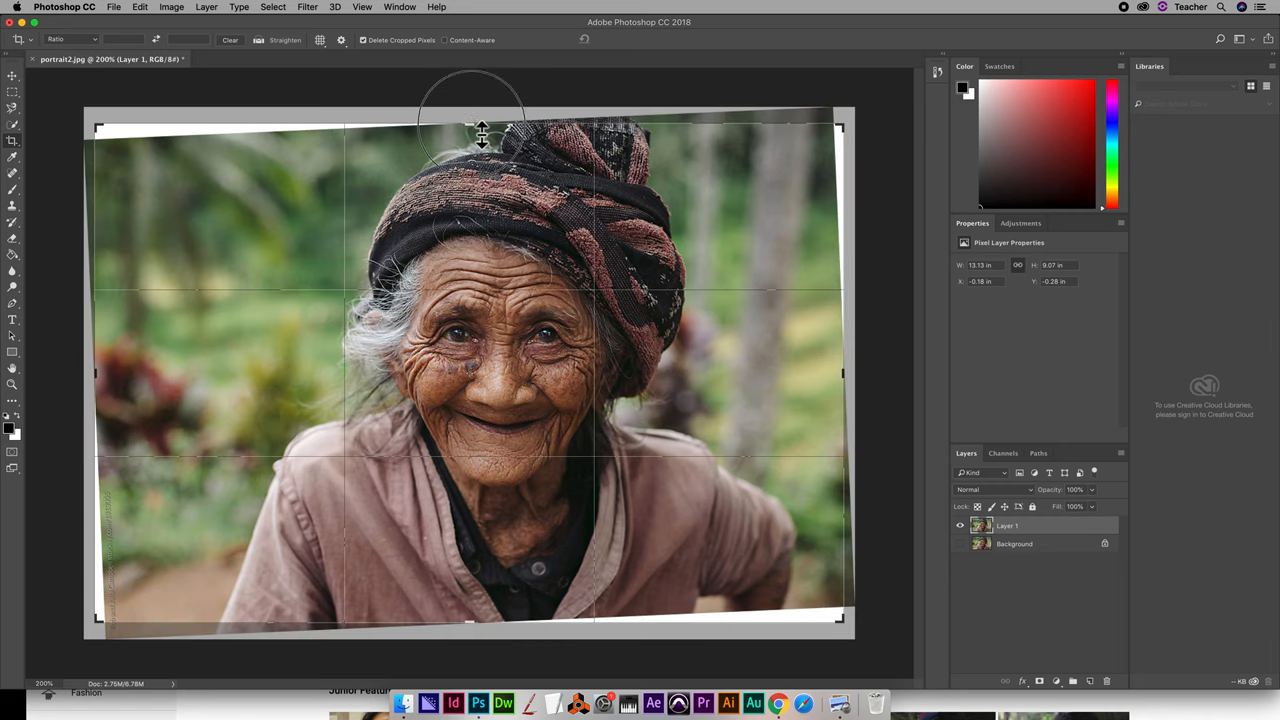
Step: Pull the top, bottom and left crop edges inward past the transparent wedges
left_click_drag(478, 128, 478, 138)
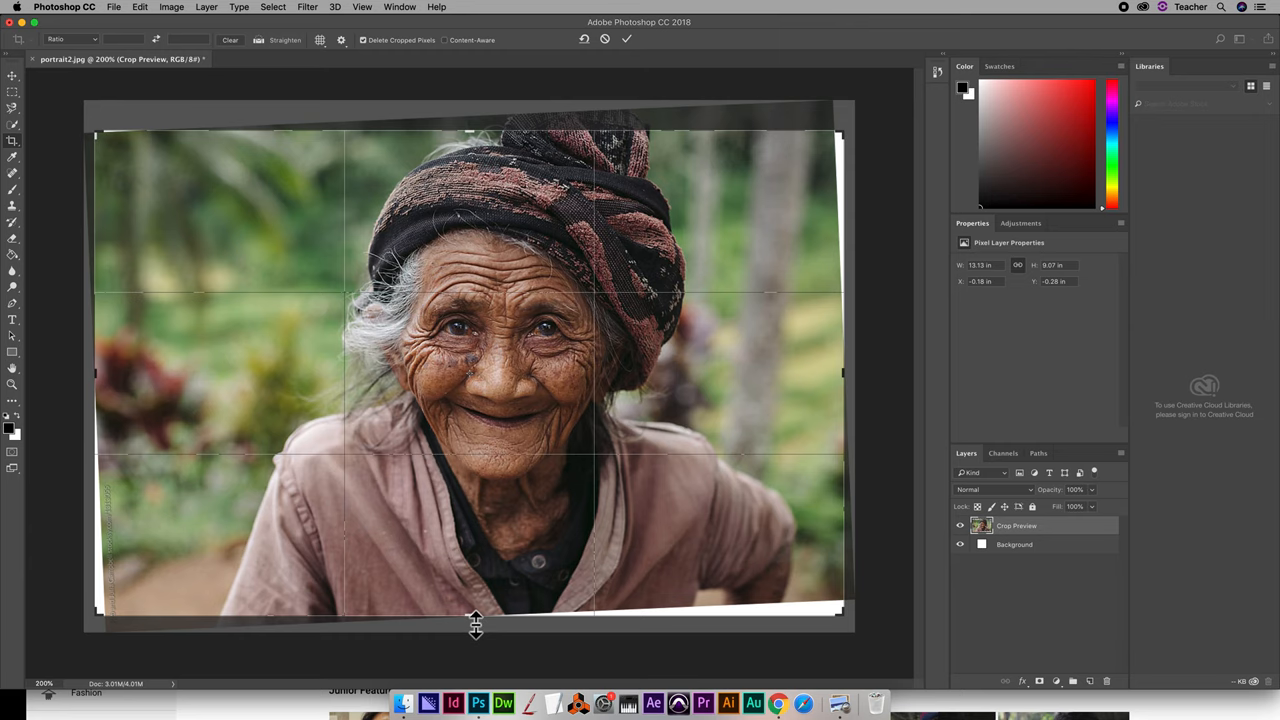
left_click_drag(476, 628, 476, 616)
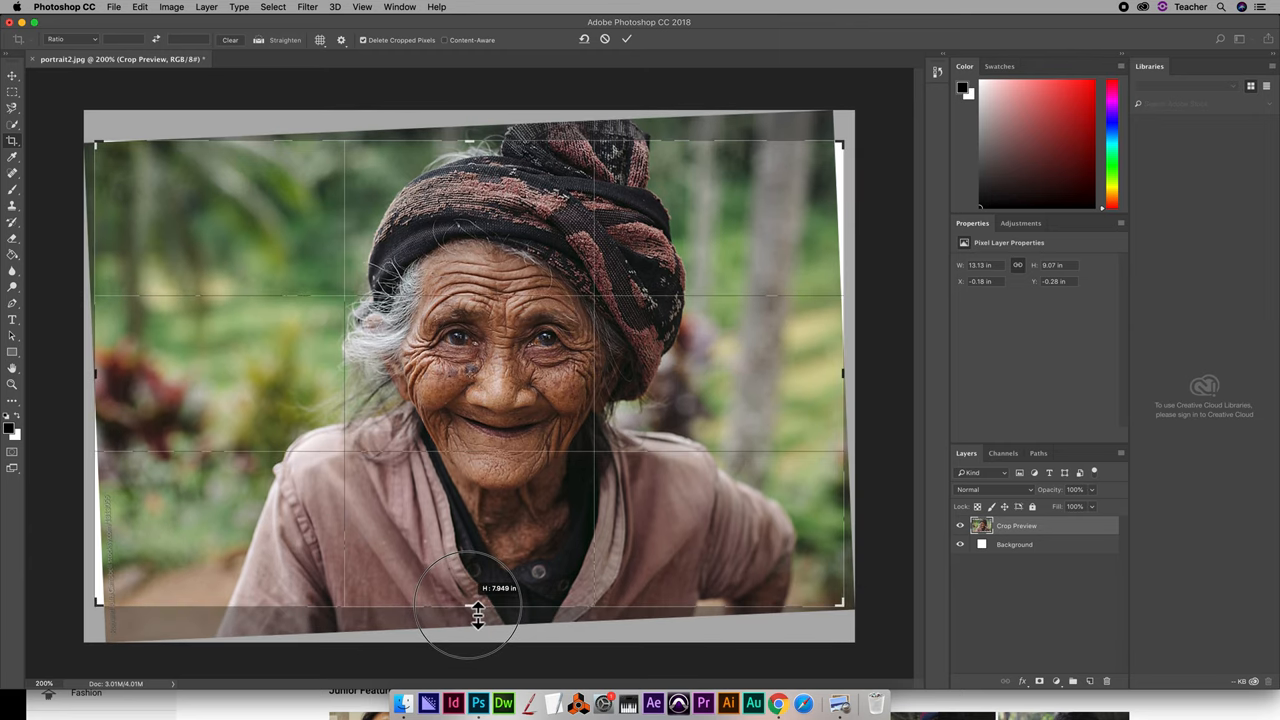
left_click_drag(478, 610, 470, 604)
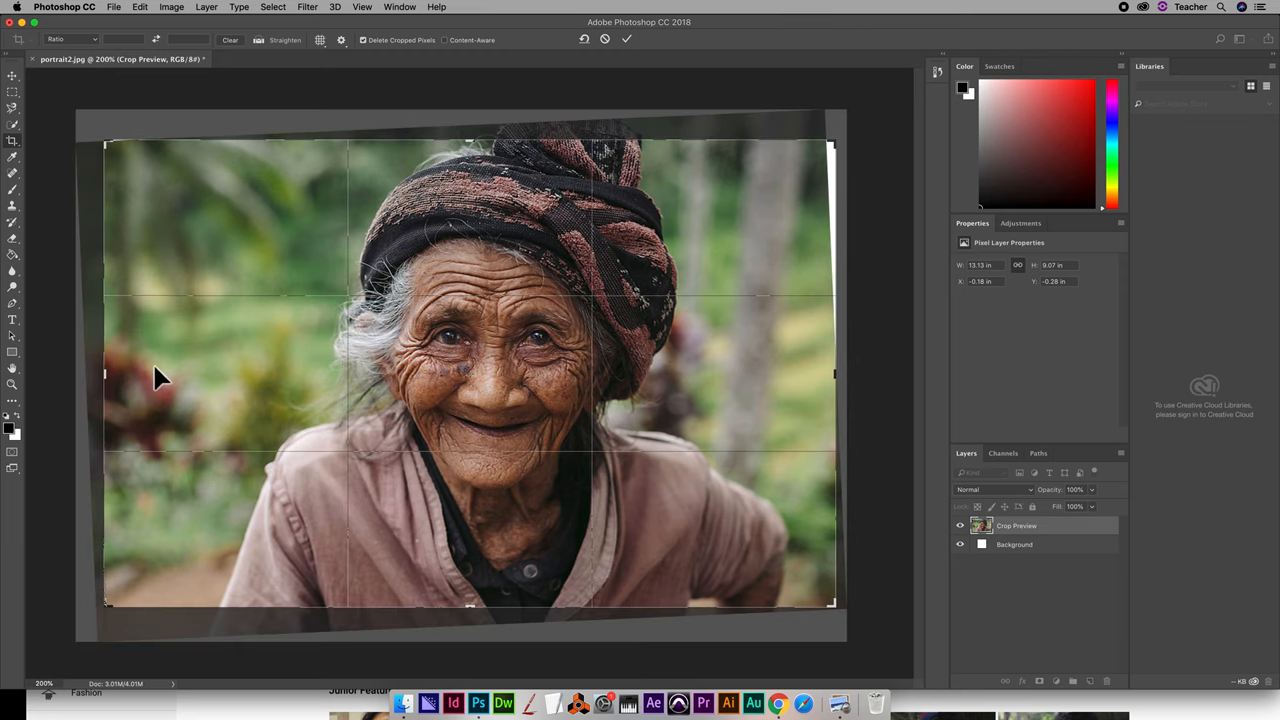
left_click_drag(836, 376, 840, 390)
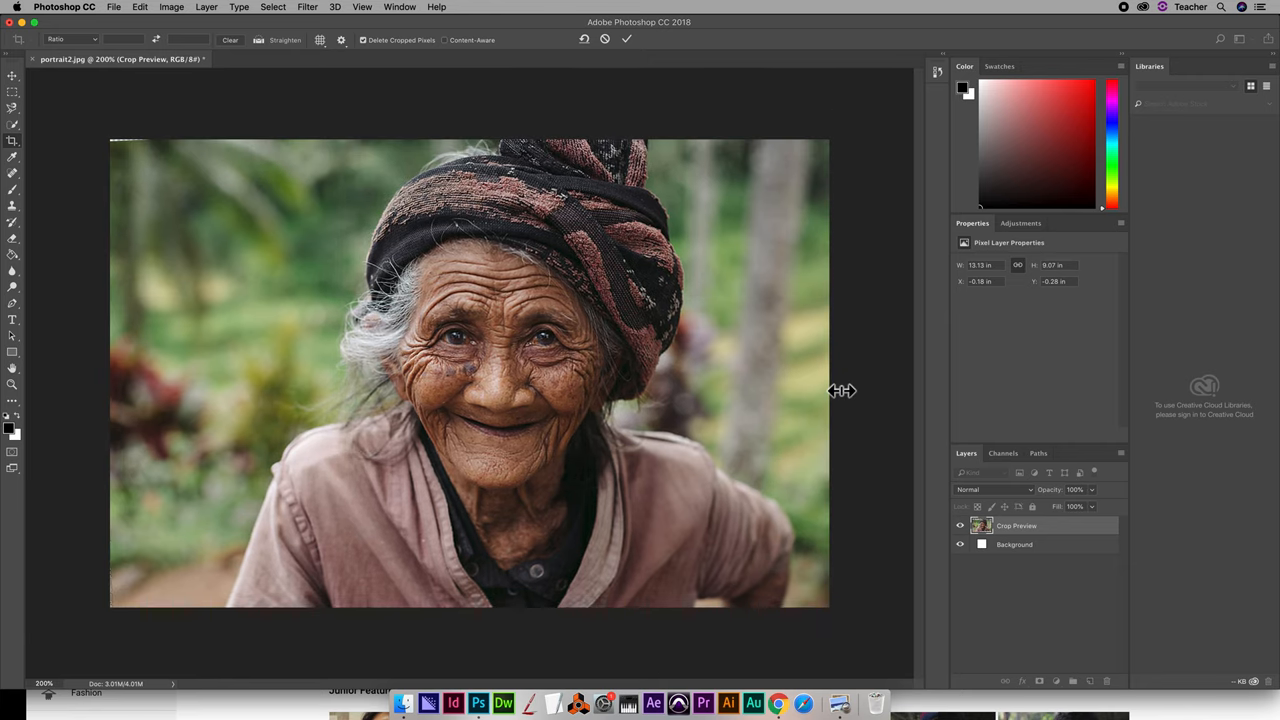
Step: Apply the crop, then start a further trim of the portrait's top edge
key("Return")
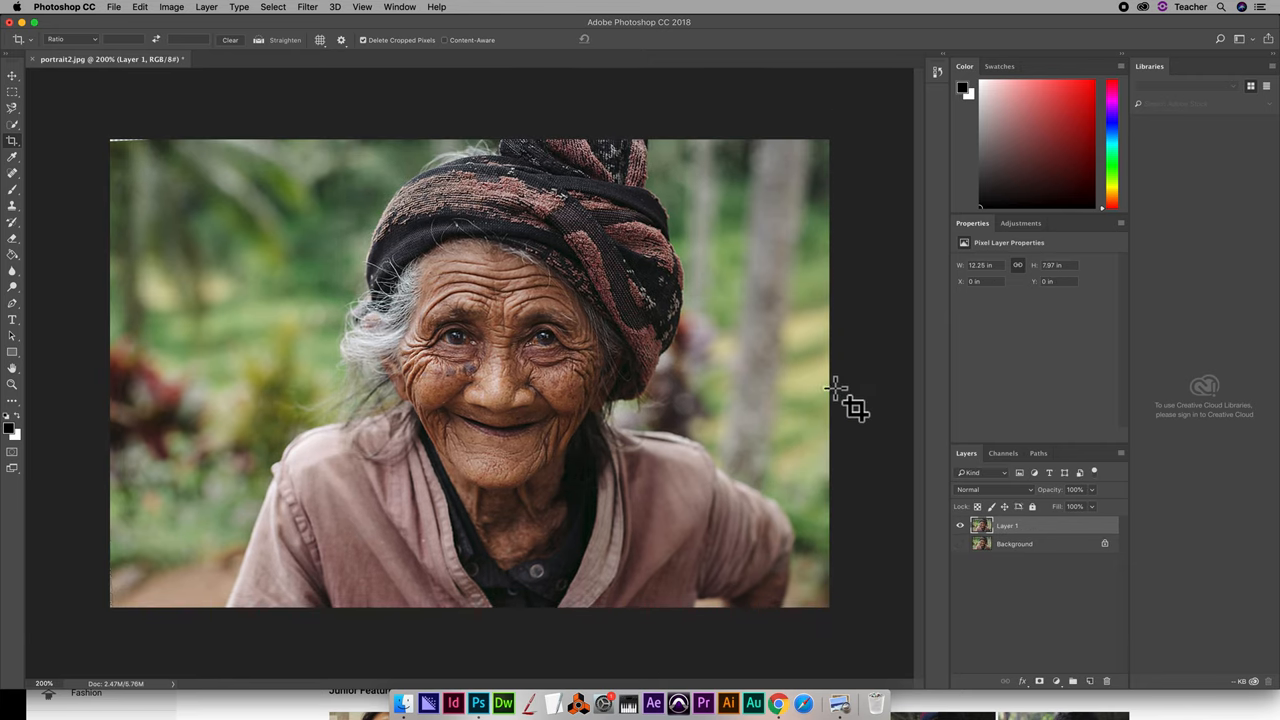
mouse_move(16, 164)
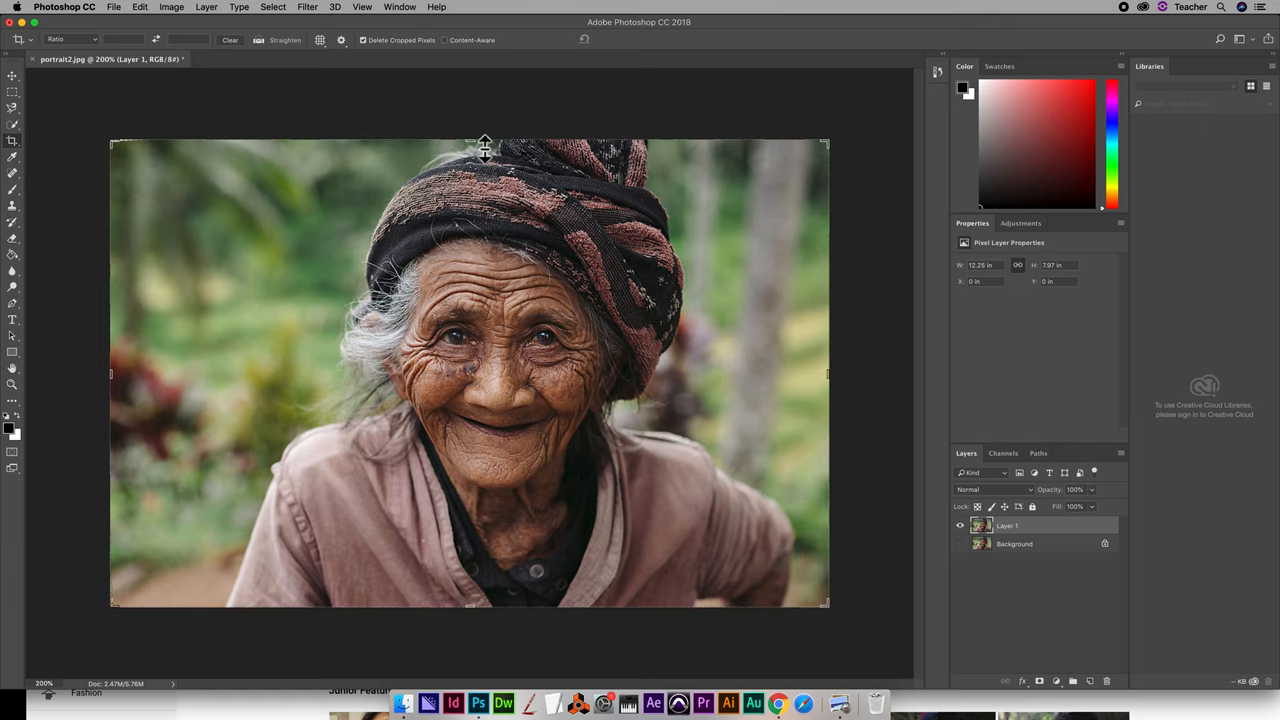
left_click_drag(484, 144, 480, 150)
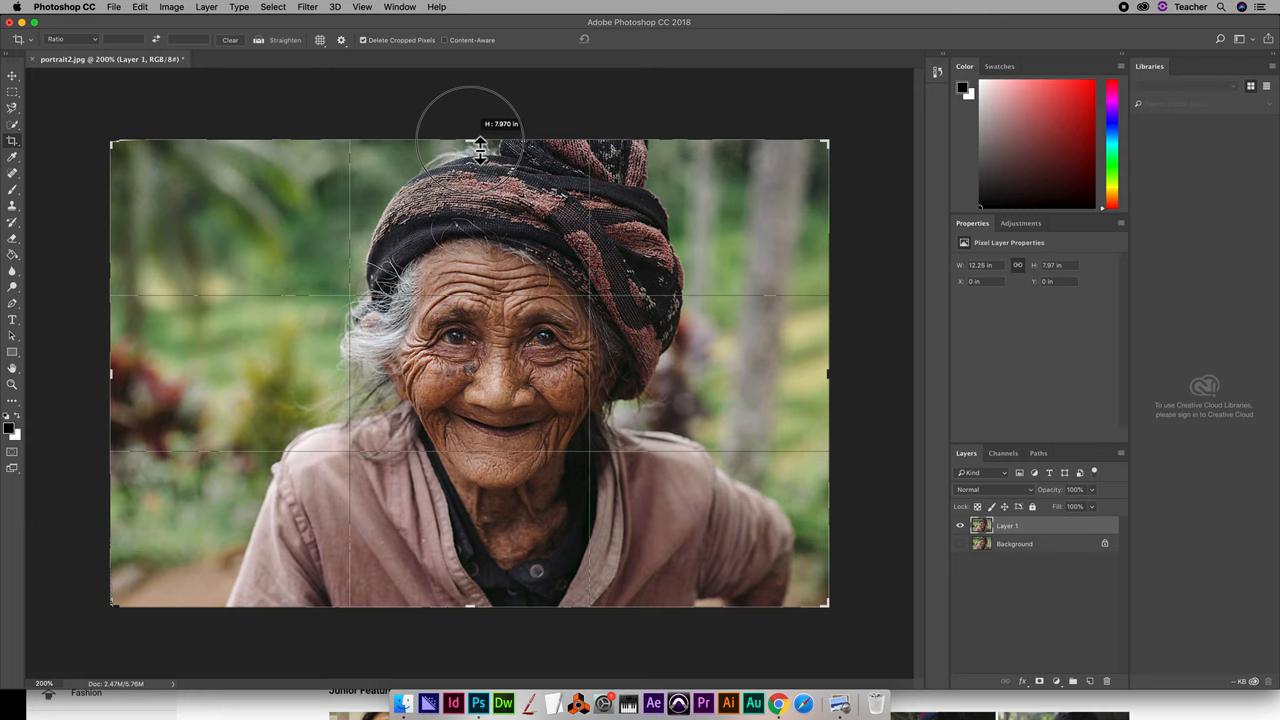